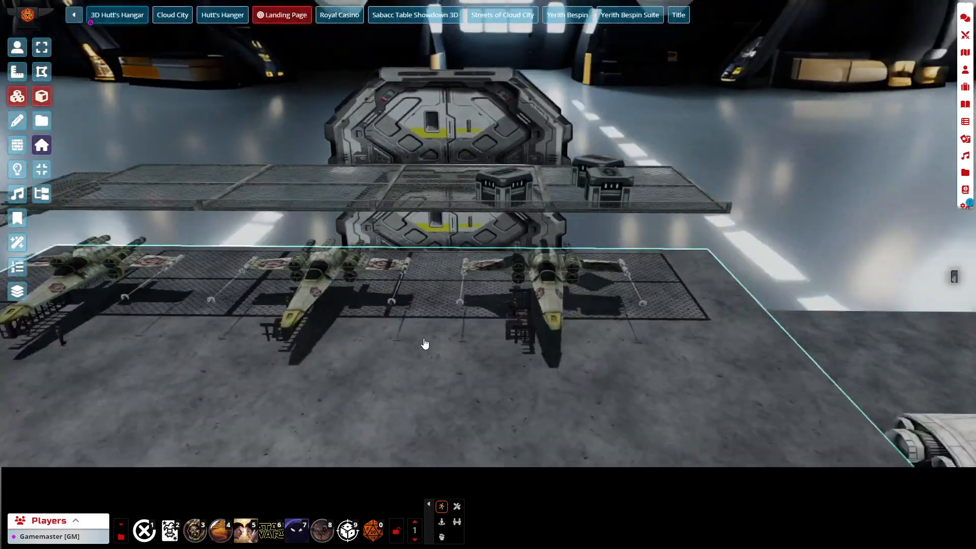
Orbit the 3D hangar view toward the blast door tile
{"action": "left_click_drag", "start_coordinate": [425, 342], "coordinate": [721, 280]}
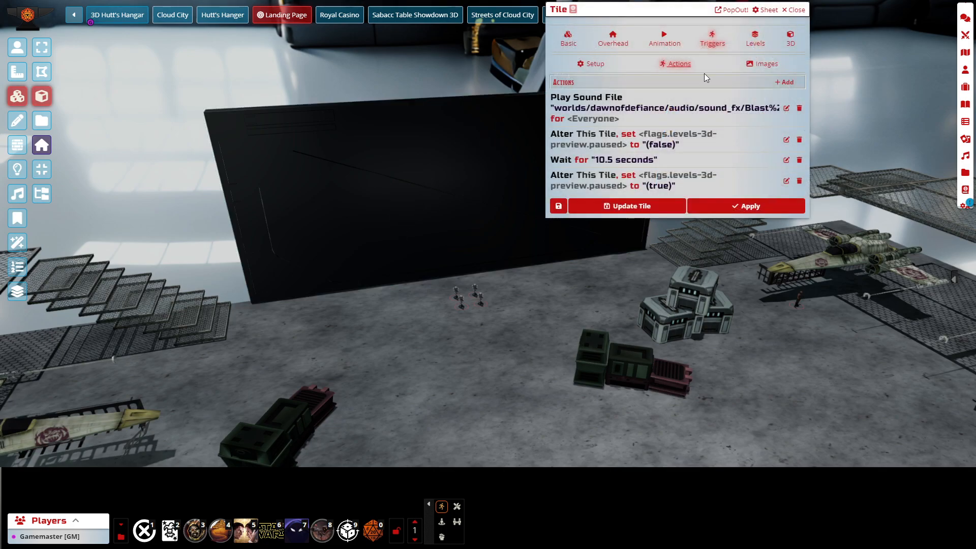
{"action": "left_click", "coordinate": [594, 63]}
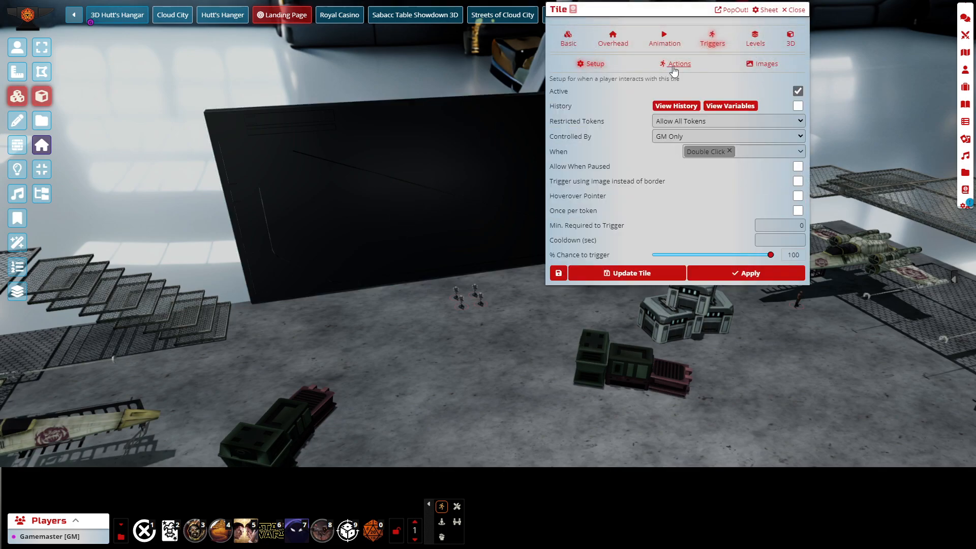
{"action": "left_click", "coordinate": [679, 63]}
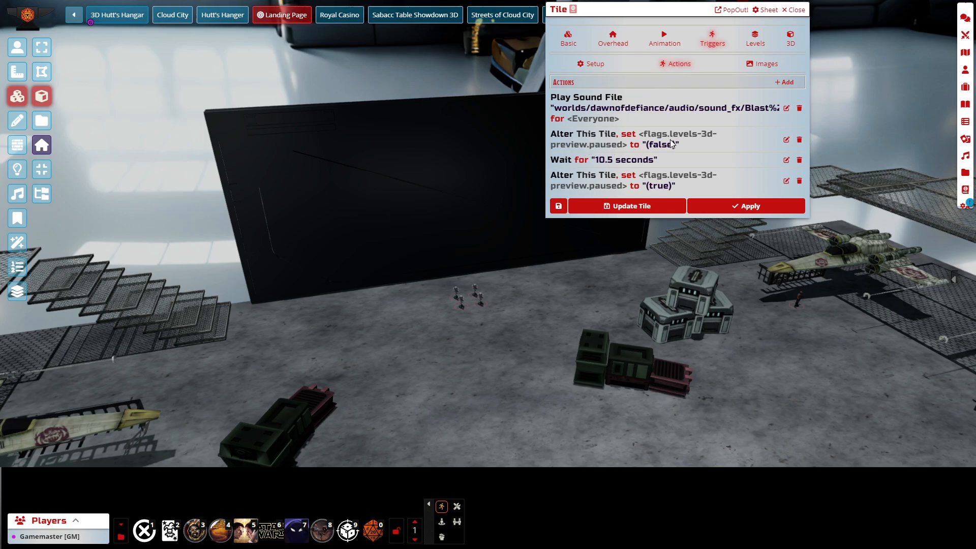
{"action": "mouse_move", "coordinate": [624, 189]}
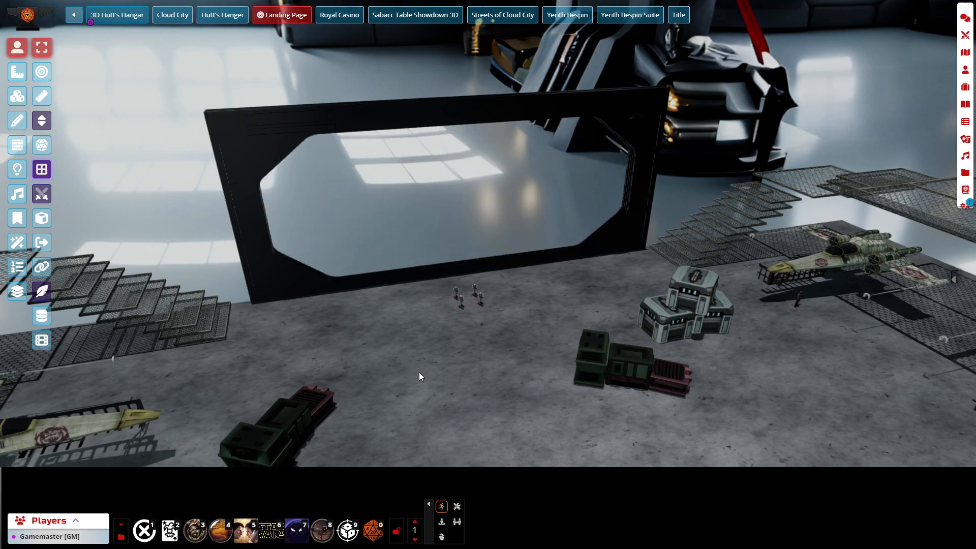
{"action": "mouse_move", "coordinate": [491, 338]}
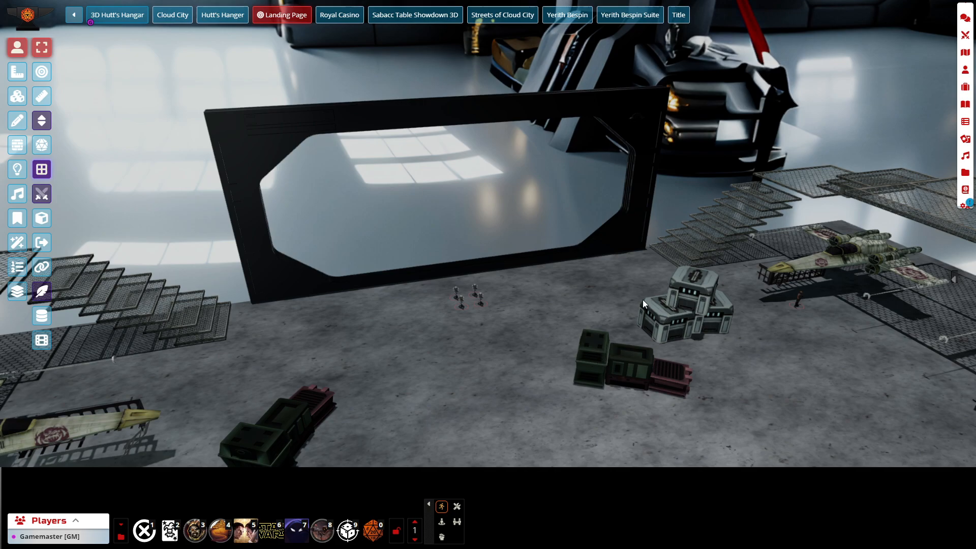
{"action": "mouse_move", "coordinate": [511, 338]}
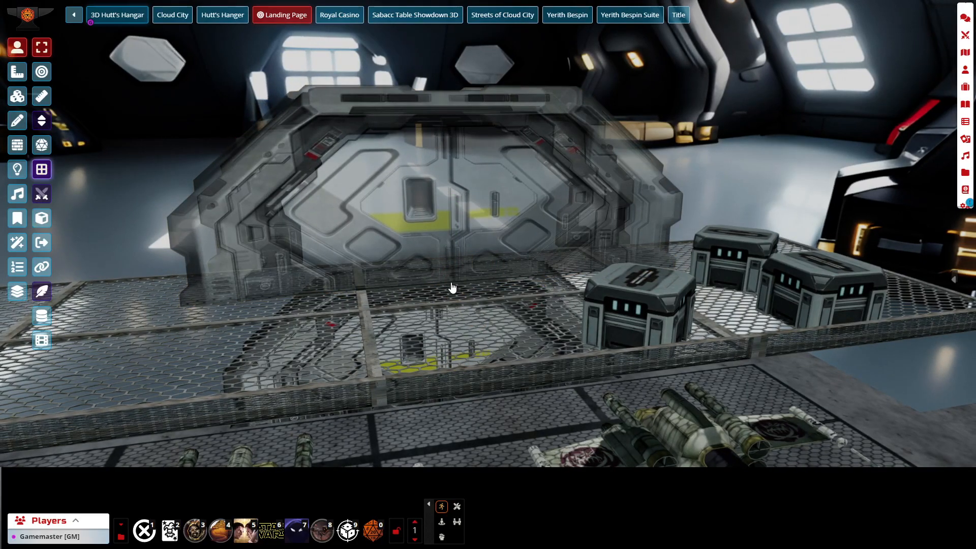
Nudge the hangar view before switching over to Blender
{"action": "left_click_drag", "start_coordinate": [452, 288], "coordinate": [472, 330]}
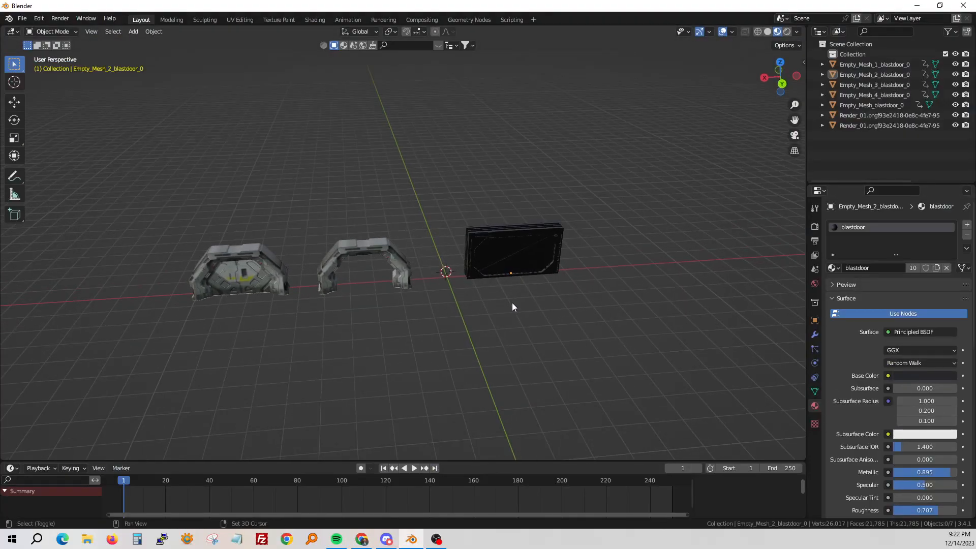
{"action": "left_click_drag", "start_coordinate": [513, 305], "coordinate": [551, 271]}
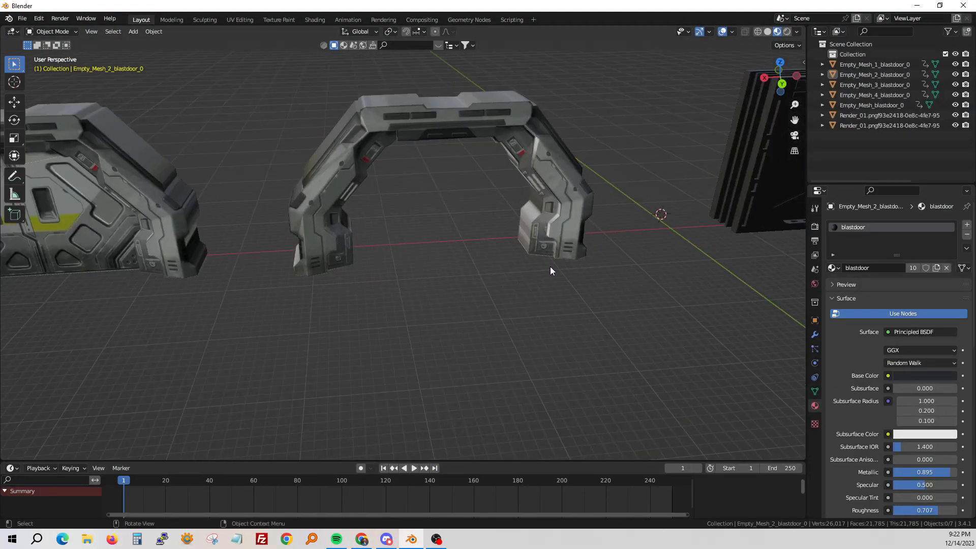
{"action": "left_click_drag", "start_coordinate": [550, 271], "coordinate": [504, 272]}
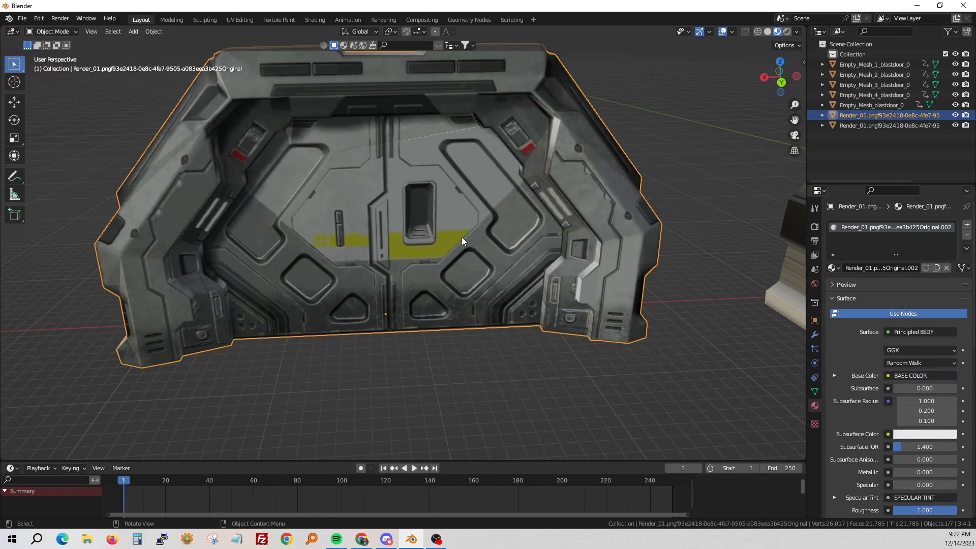
{"action": "key", "text": "tab"}
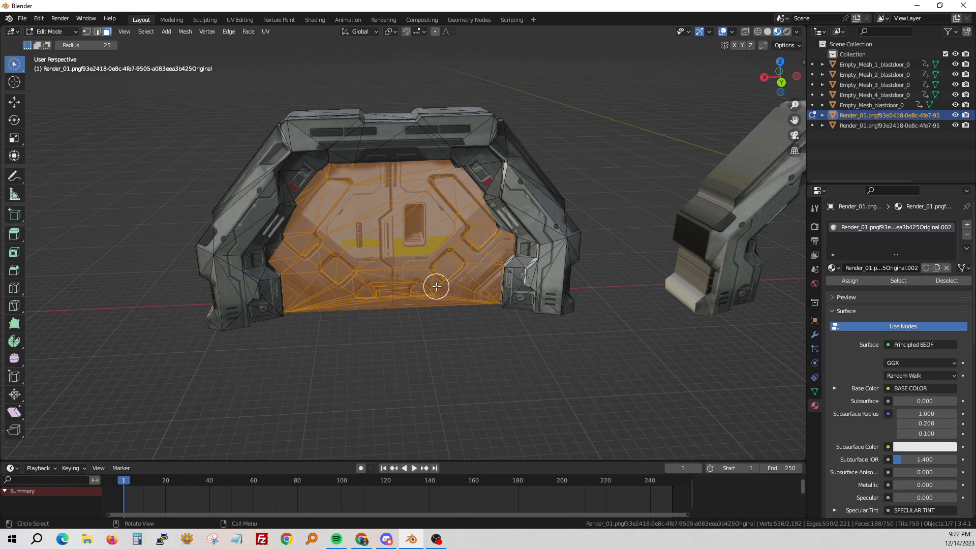
{"action": "left_click_drag", "start_coordinate": [436, 286], "coordinate": [456, 281]}
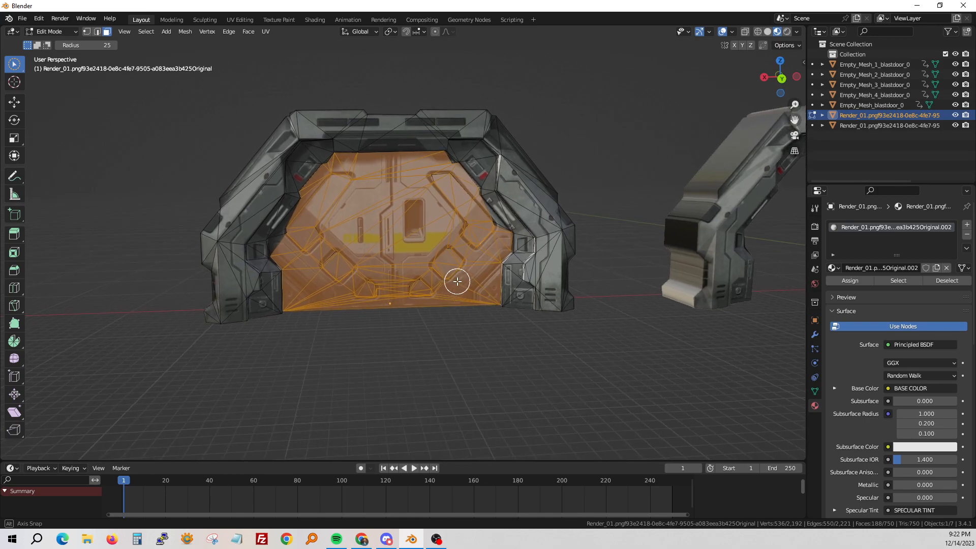
{"action": "key", "text": "Tab"}
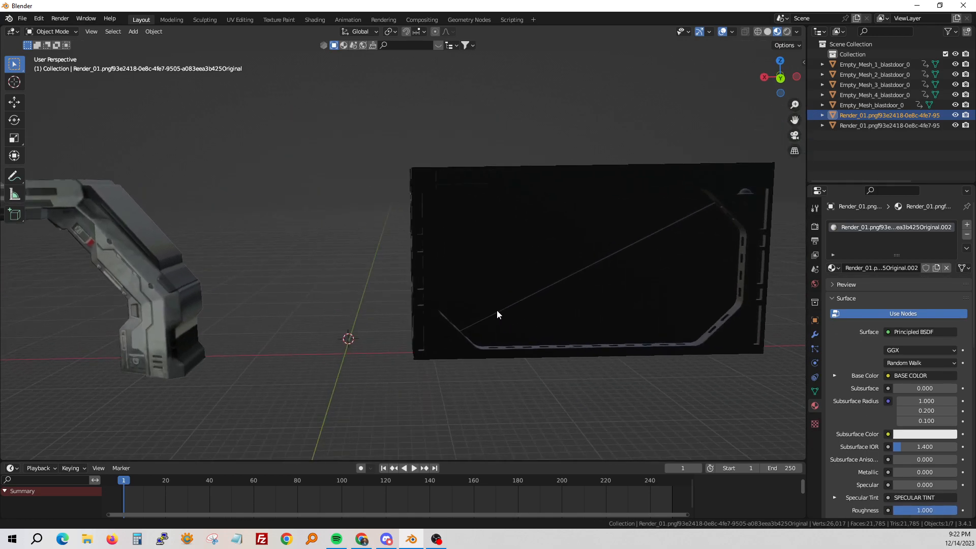
Select Empty_Mesh_2_blastdoor_0 and repeatedly play and pause the door-sliding animation in the Timeline
{"action": "left_click", "coordinate": [874, 74]}
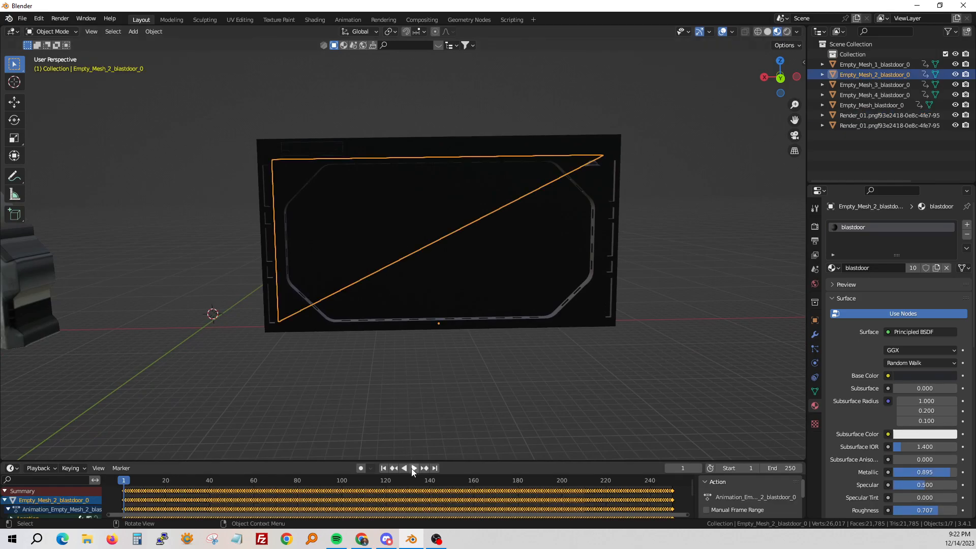
{"action": "left_click", "coordinate": [413, 468]}
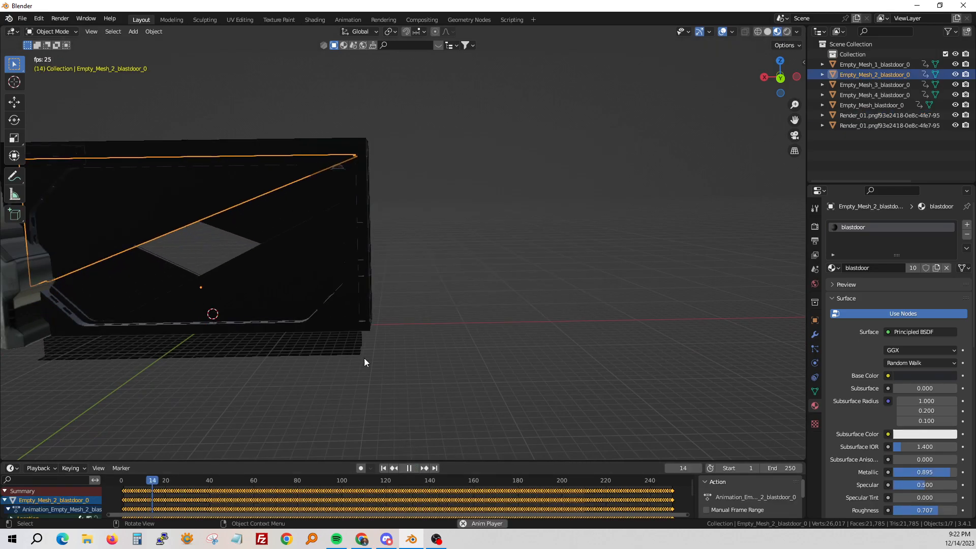
{"action": "left_click", "coordinate": [409, 468]}
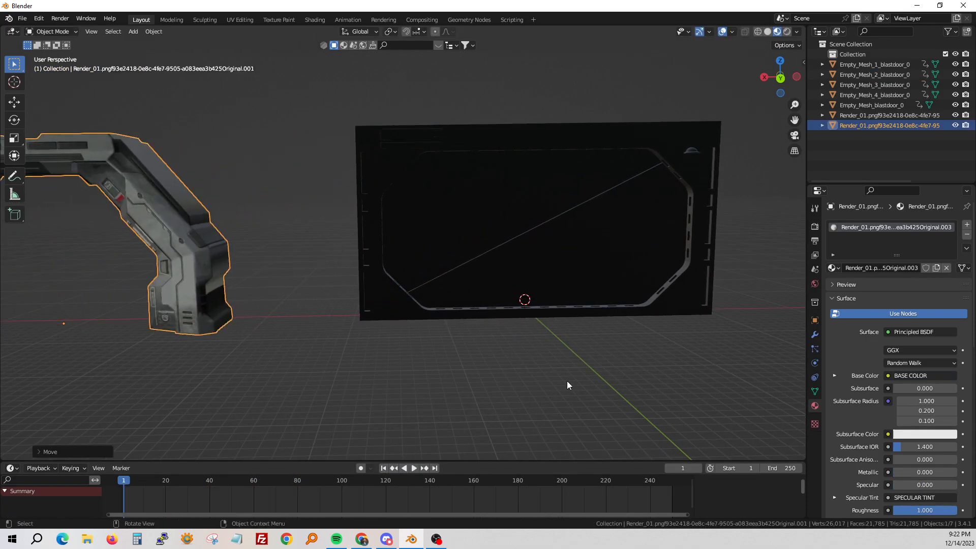
{"action": "left_click", "coordinate": [414, 468]}
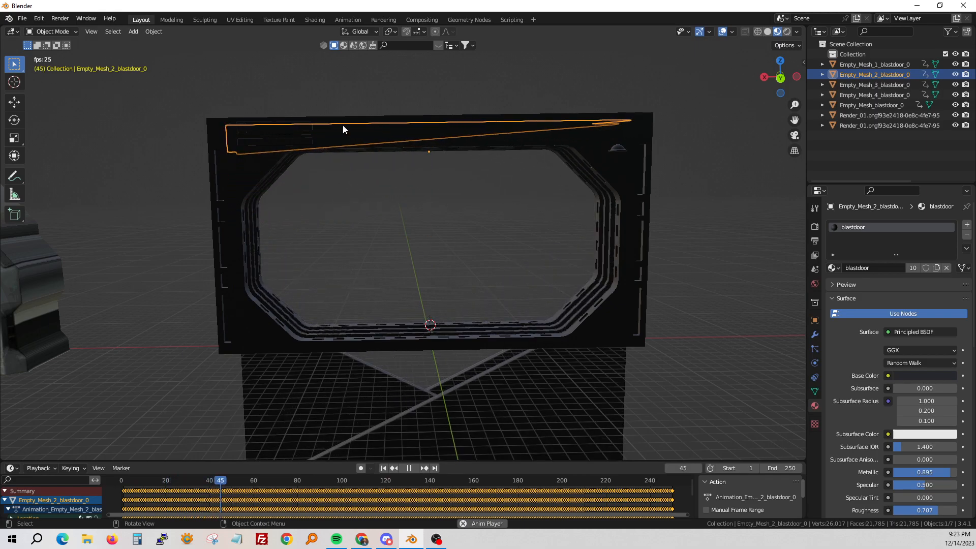
{"action": "left_click", "coordinate": [409, 467]}
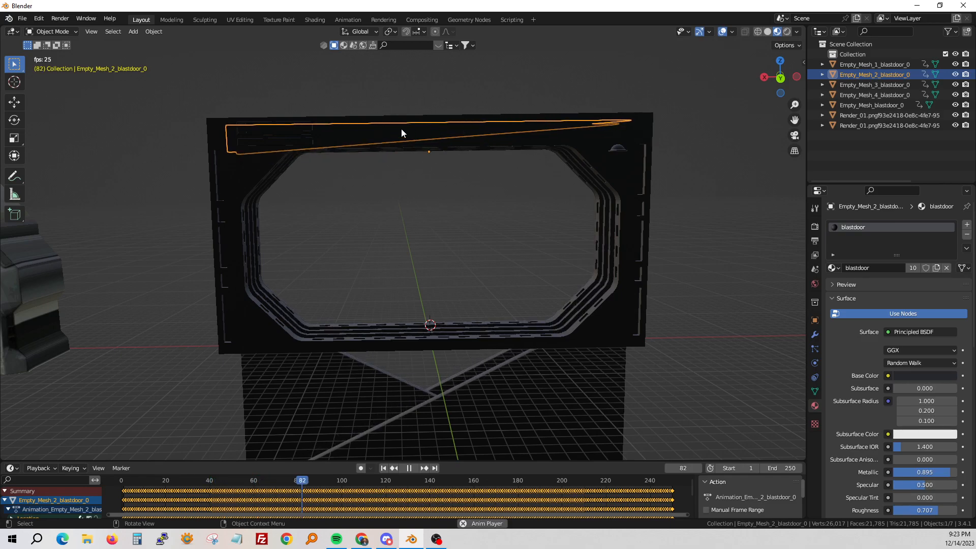
{"action": "left_click", "coordinate": [409, 468]}
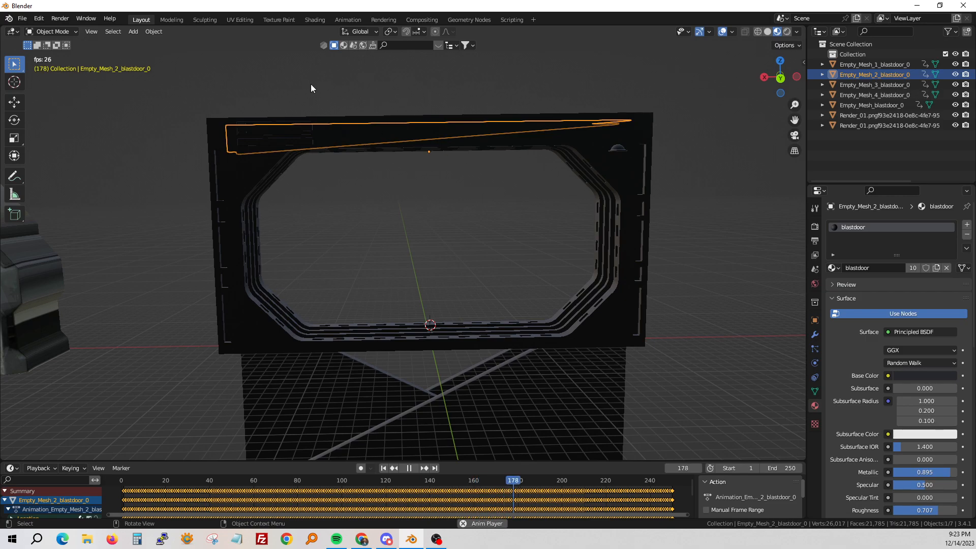
{"action": "left_click", "coordinate": [408, 467]}
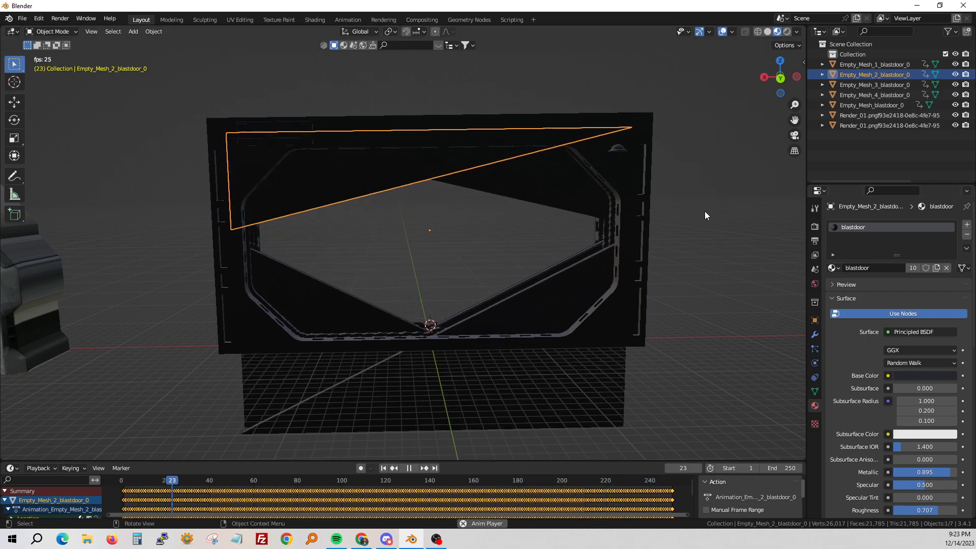
{"action": "left_click", "coordinate": [409, 467]}
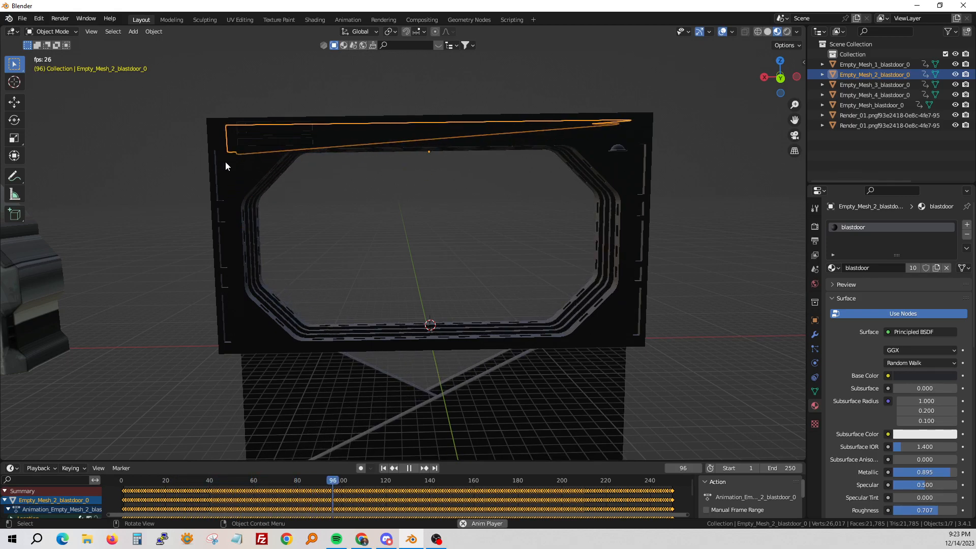